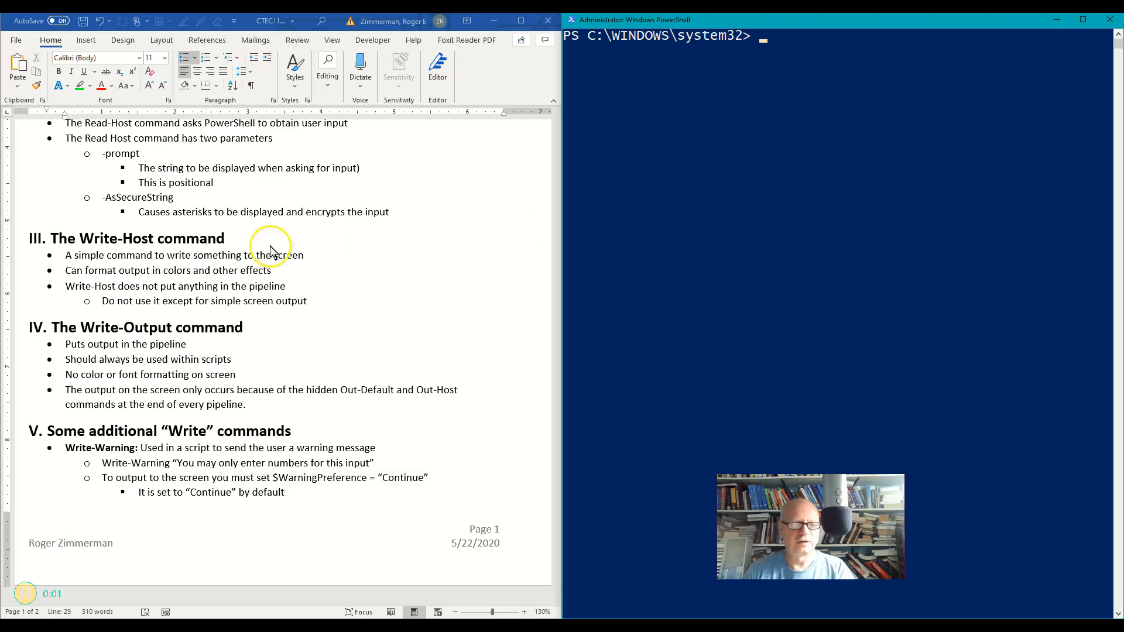
{"action": "mouse_move", "coordinate": [249, 246]}
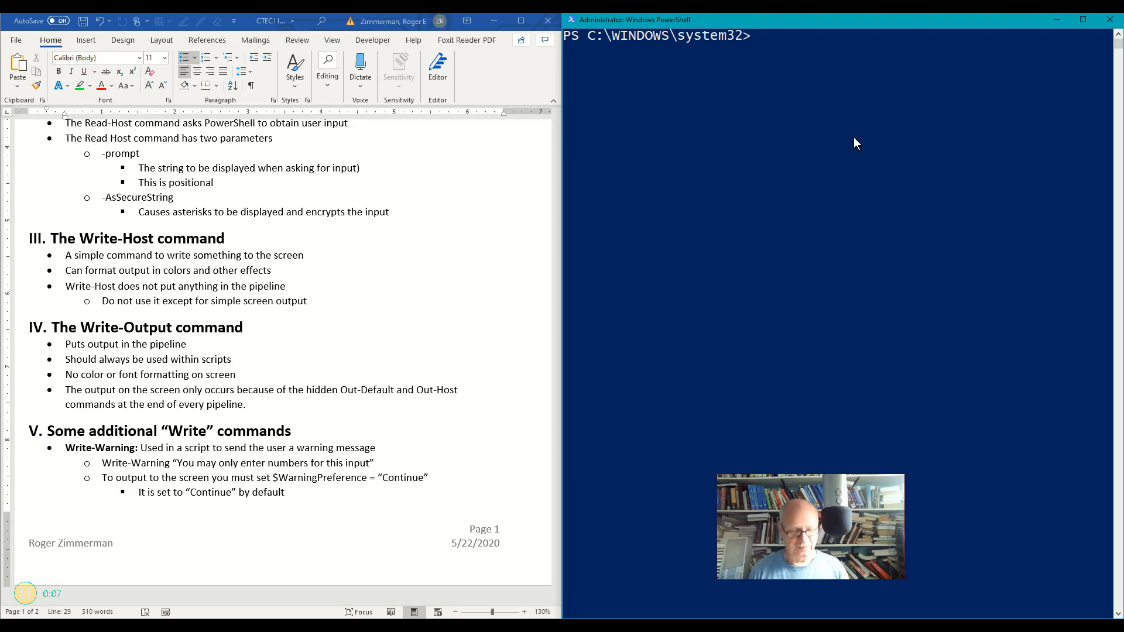
Run Write-Host $Soda so the console prints Pepsi.
{"action": "type", "text": "Write-Host"}
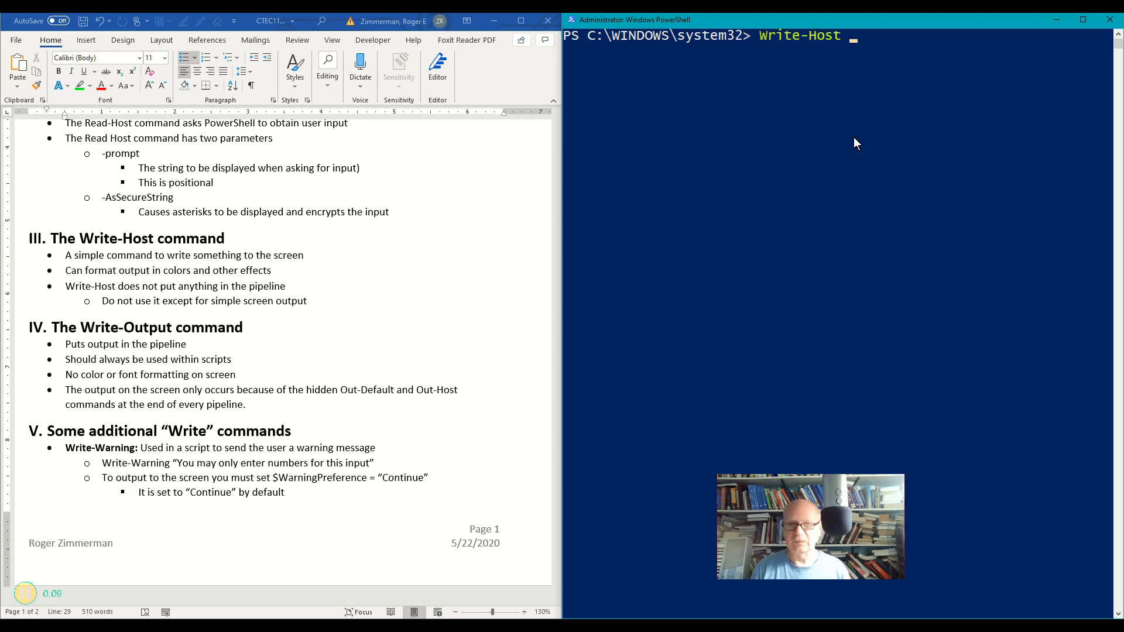
{"action": "type", "text": "$s"}
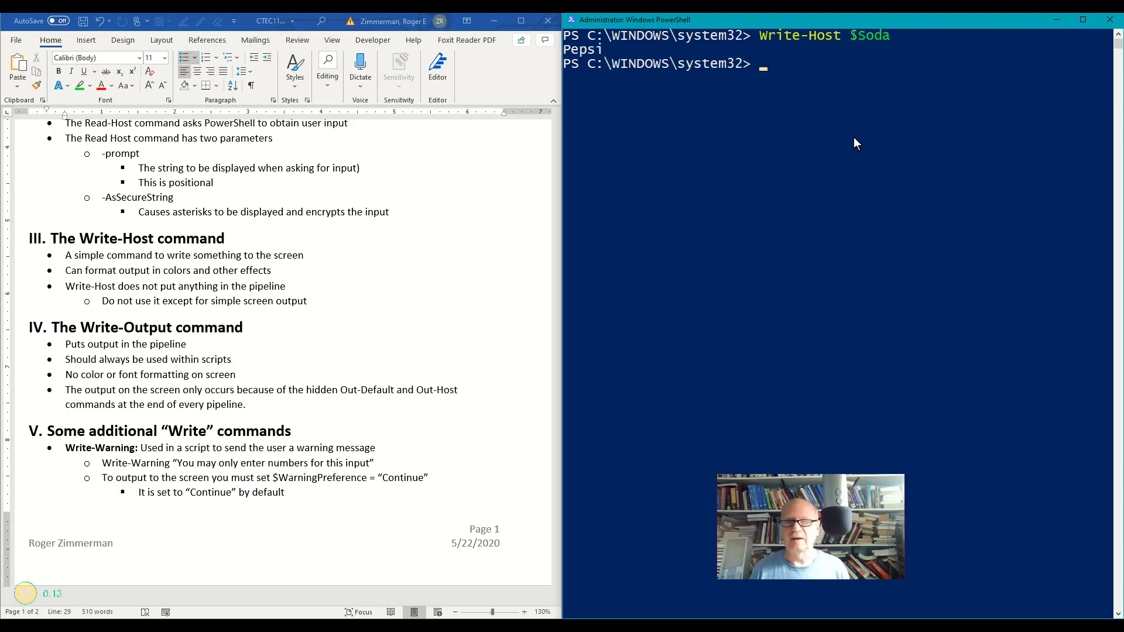
{"action": "mouse_move", "coordinate": [903, 48]}
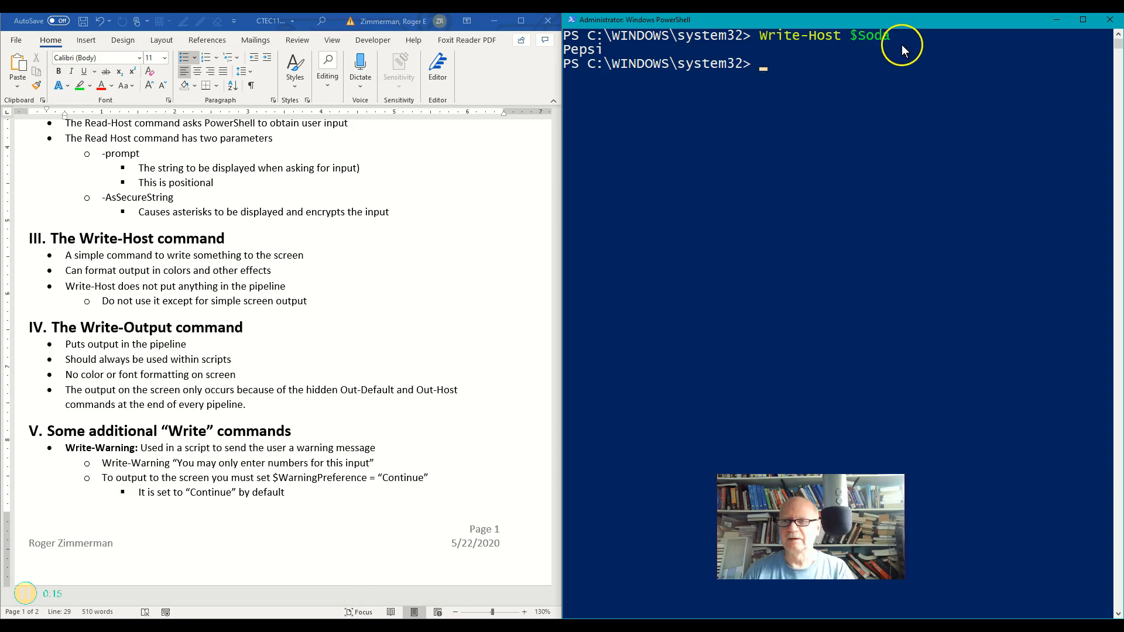
{"action": "mouse_move", "coordinate": [844, 84]}
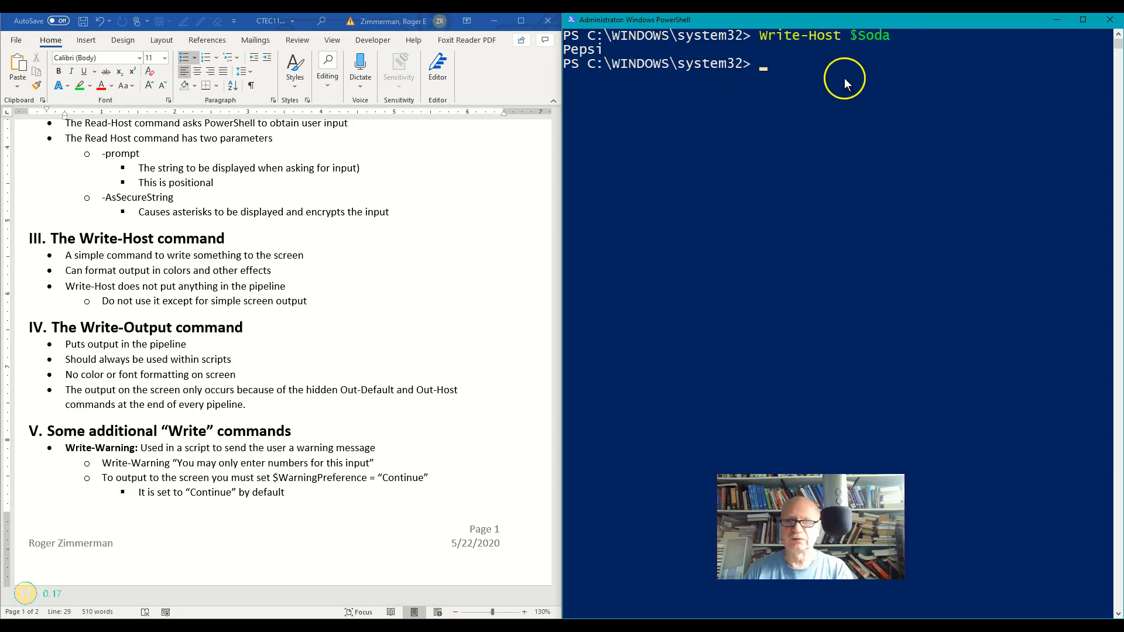
{"action": "mouse_move", "coordinate": [702, 68]}
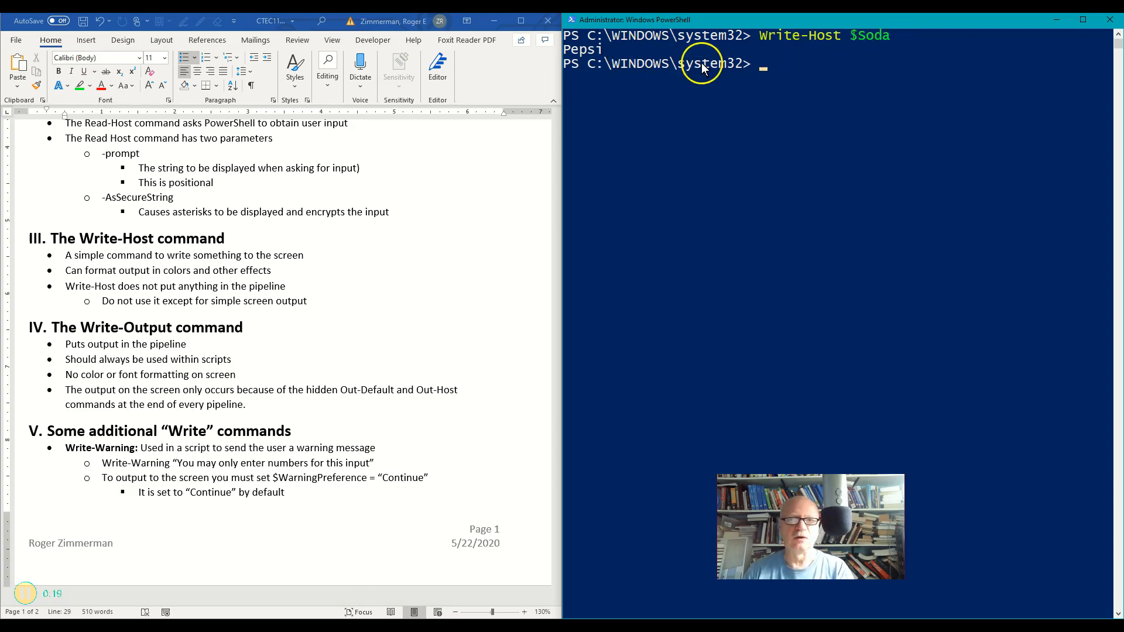
{"action": "double_click", "coordinate": [579, 48]}
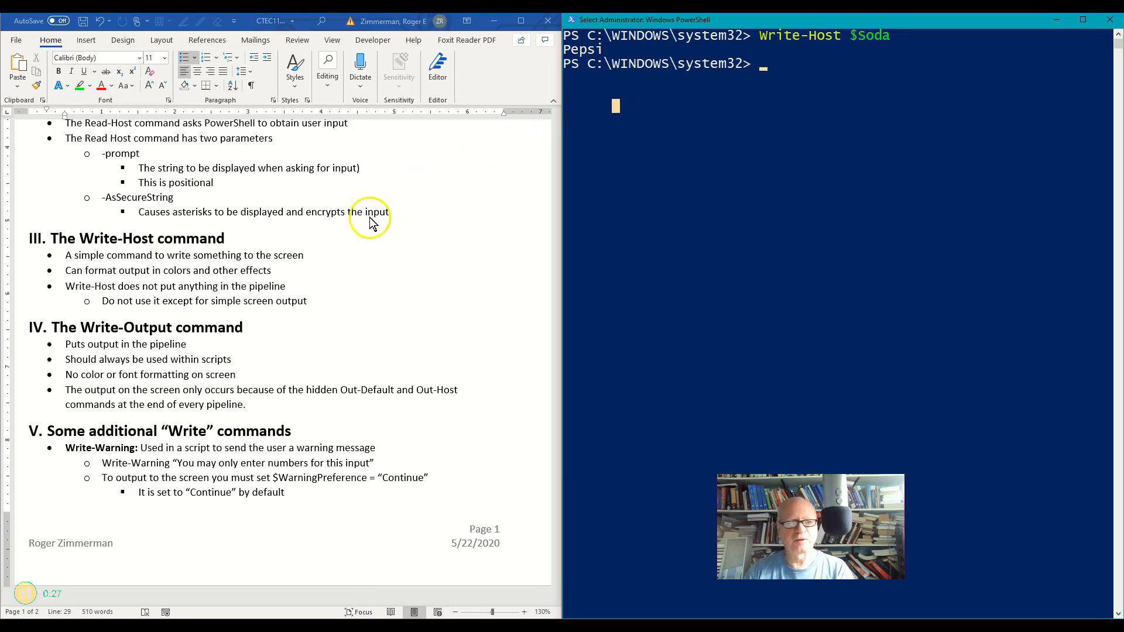
{"action": "mouse_move", "coordinate": [501, 201]}
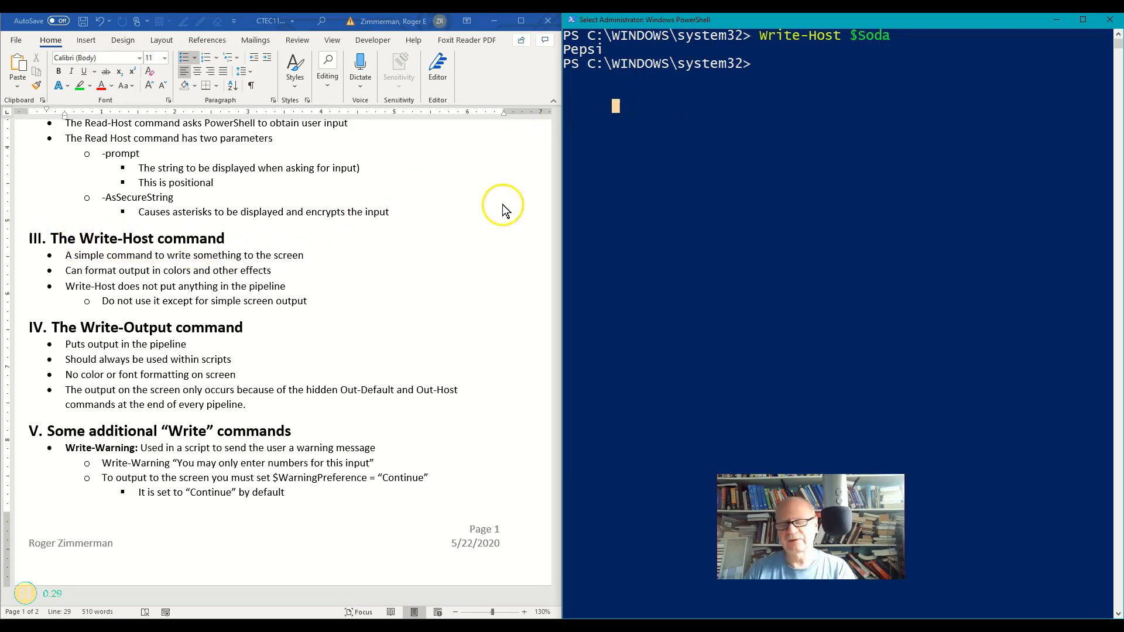
{"action": "mouse_move", "coordinate": [699, 131]}
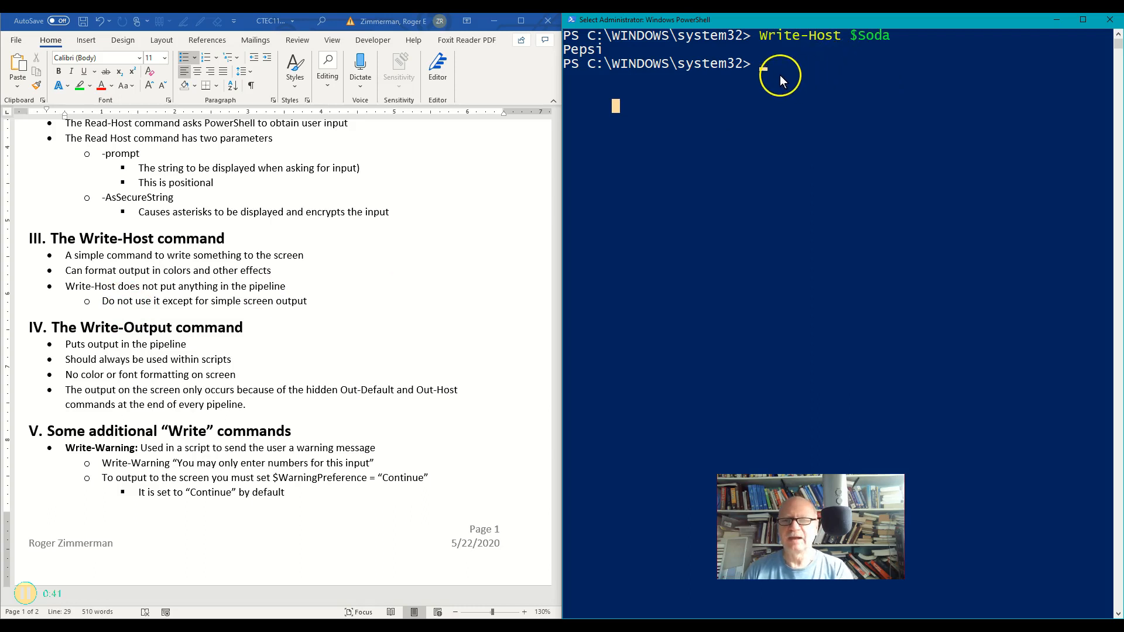
{"action": "mouse_move", "coordinate": [443, 192]}
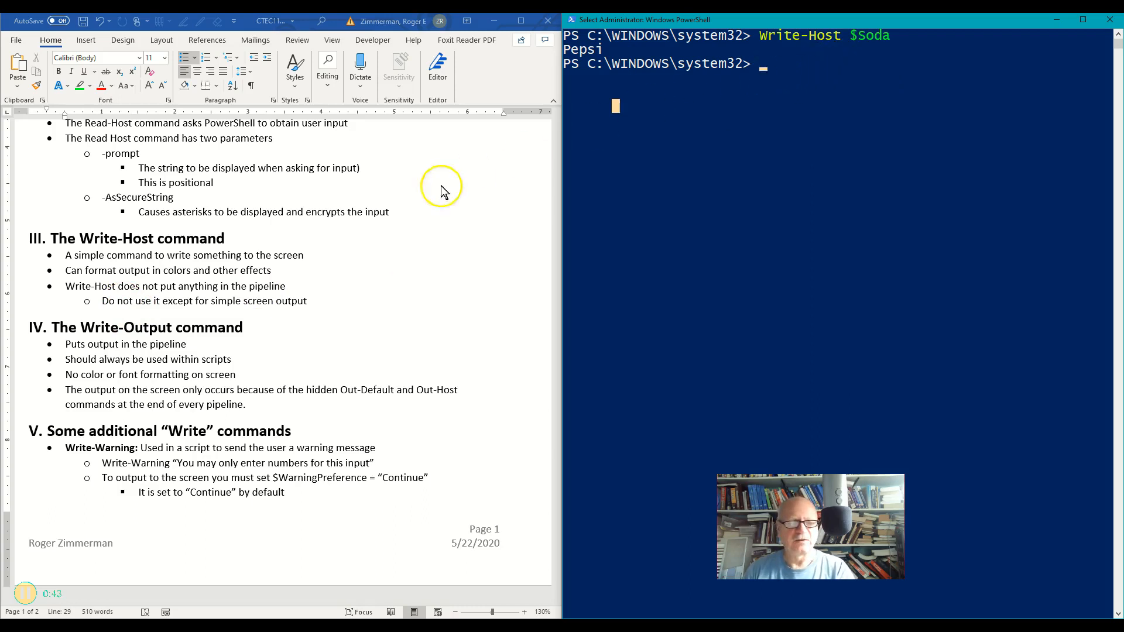
{"action": "mouse_move", "coordinate": [223, 250]}
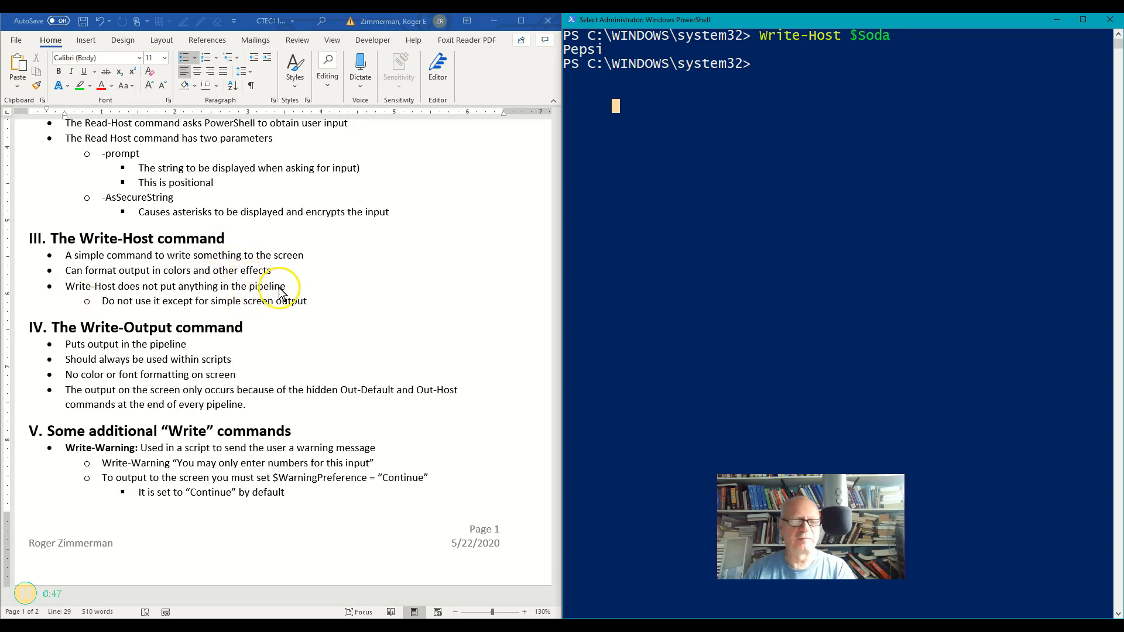
{"action": "mouse_move", "coordinate": [171, 332]}
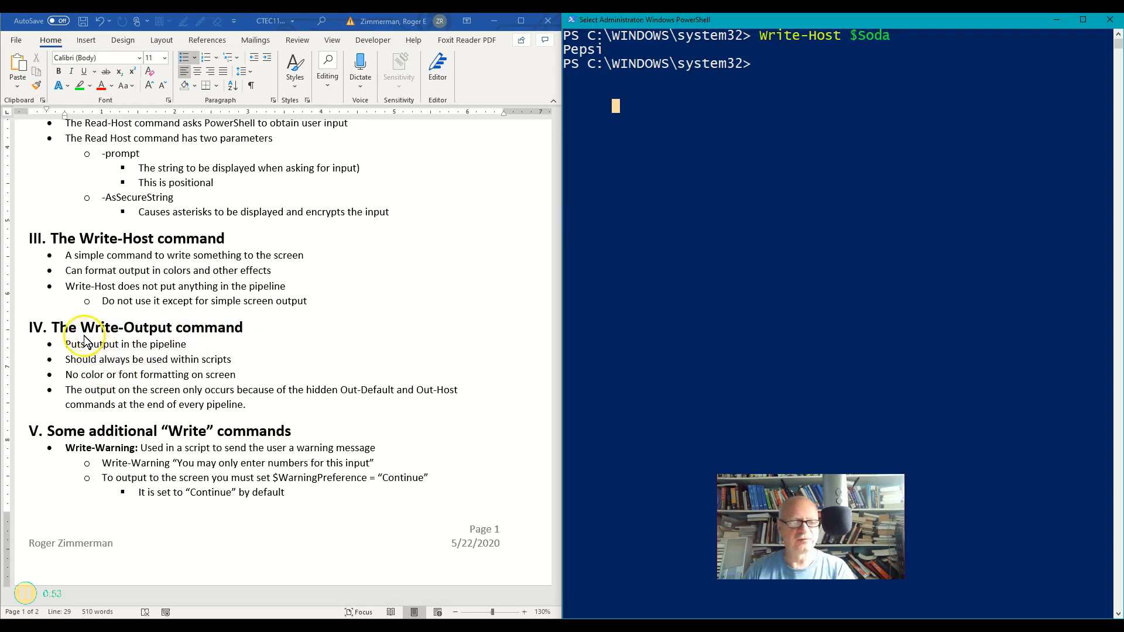
{"action": "mouse_move", "coordinate": [964, 288]}
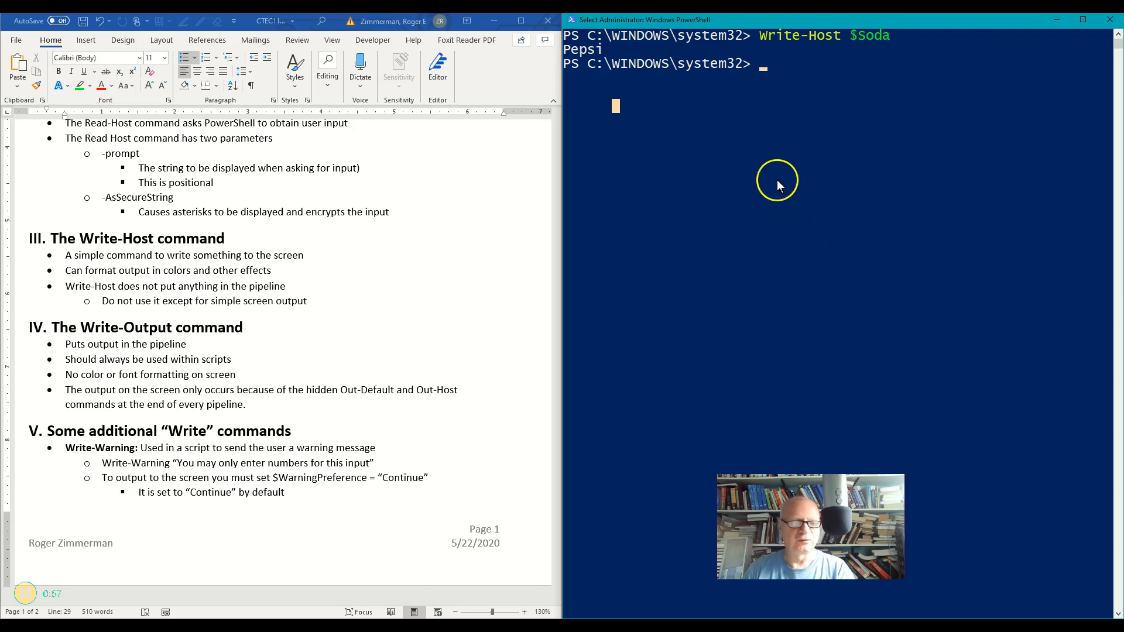
{"action": "mouse_move", "coordinate": [242, 274]}
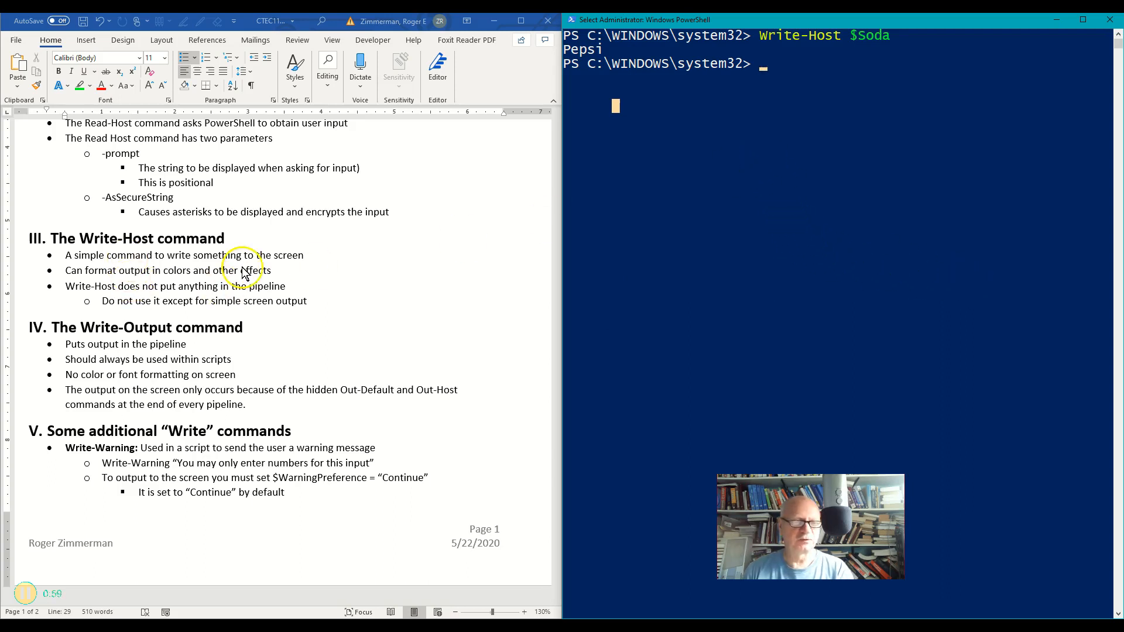
{"action": "mouse_move", "coordinate": [813, 307]}
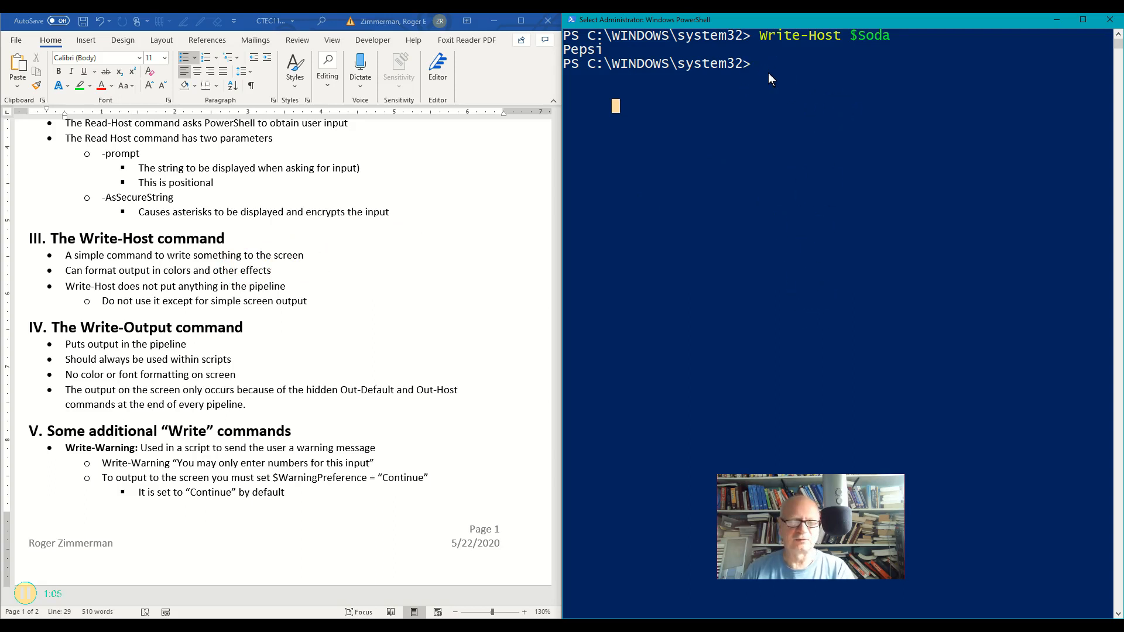
Run Write-Output $Soda, which also prints Pepsi.
{"action": "type", "text": "Write-Host $Soda"}
{"action": "type", "text": "Write-Output"}
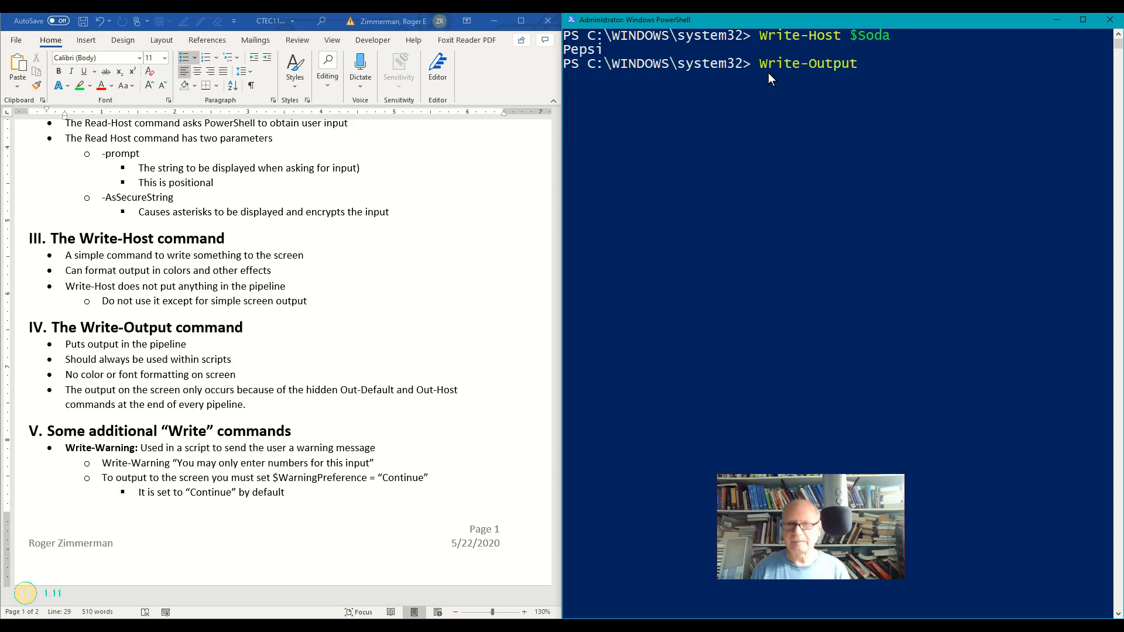
{"action": "type", "text": "$s"}
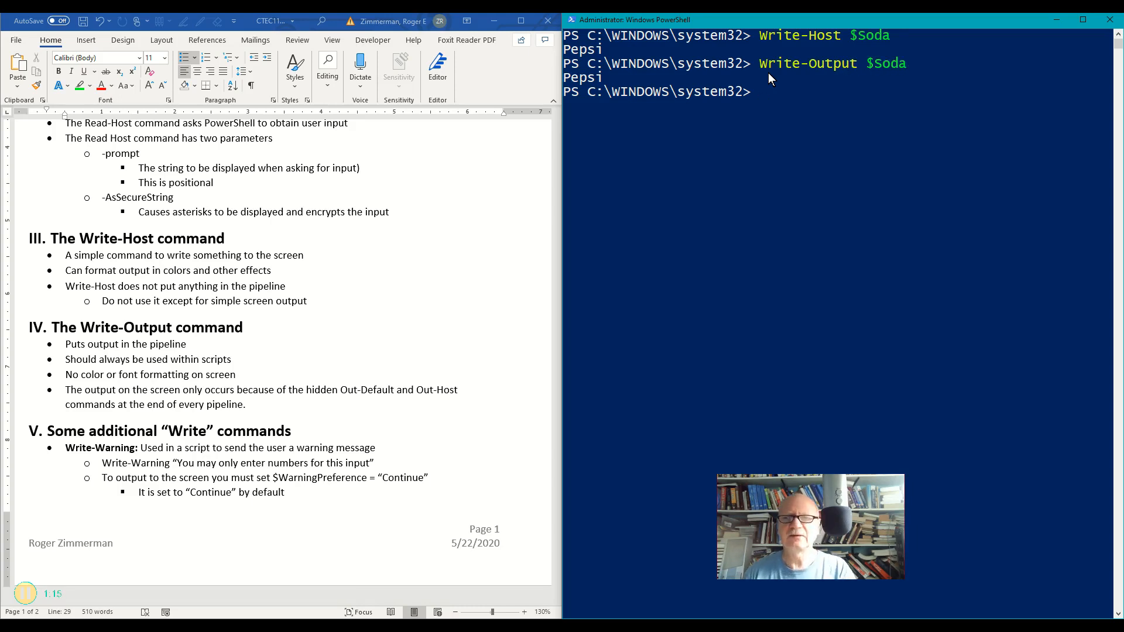
{"action": "mouse_move", "coordinate": [692, 100]}
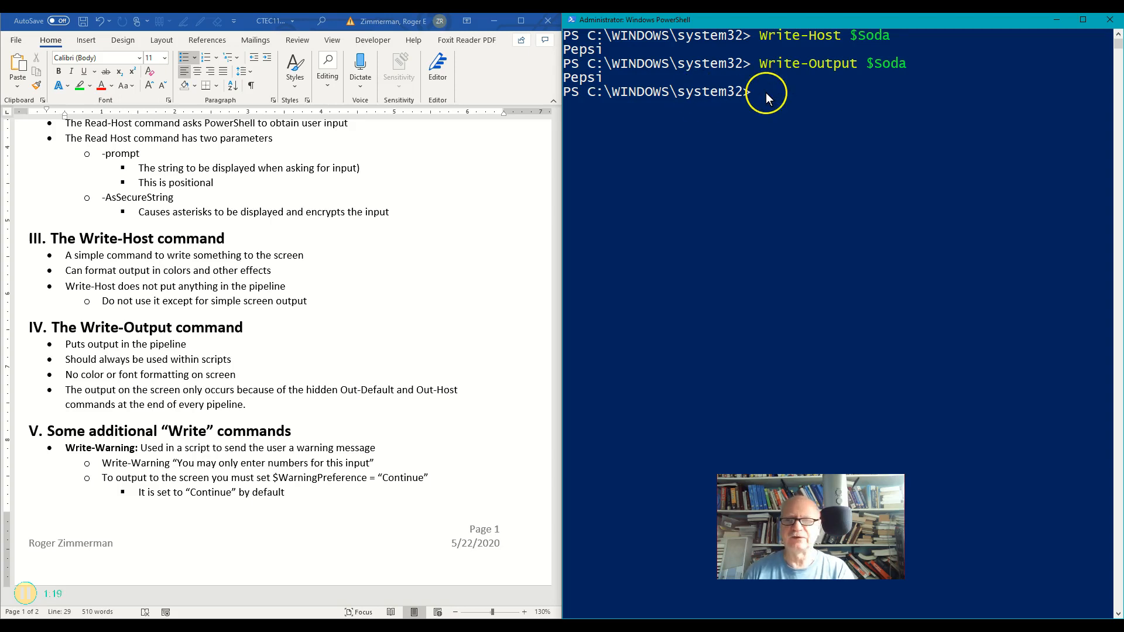
{"action": "mouse_move", "coordinate": [873, 78]}
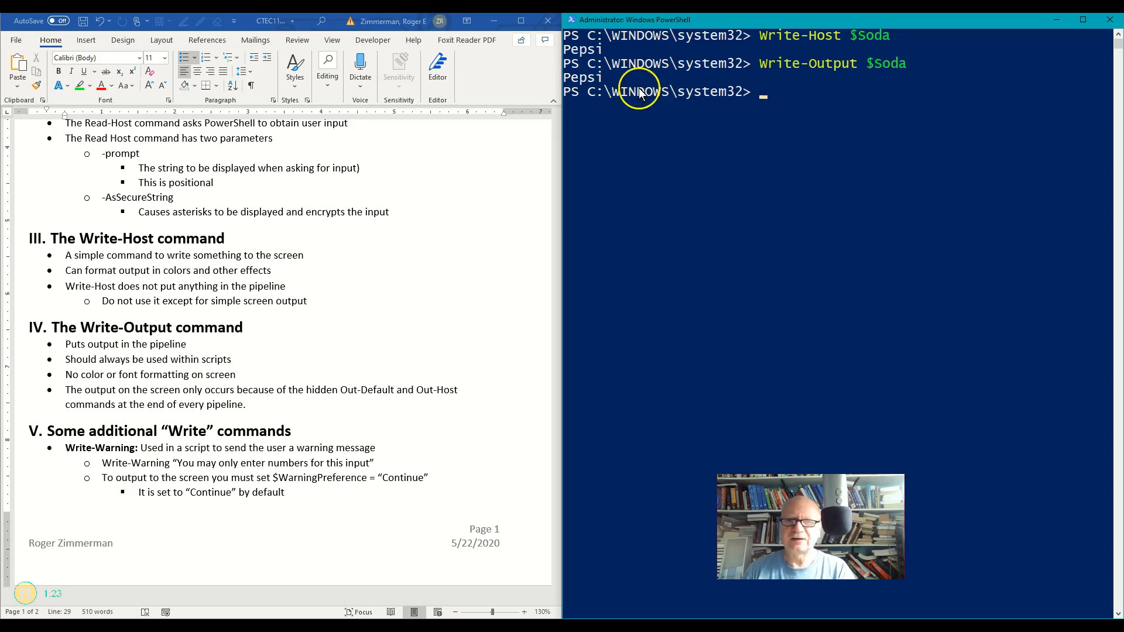
Select the Pepsi result of Write-Output in the console.
{"action": "double_click", "coordinate": [585, 78]}
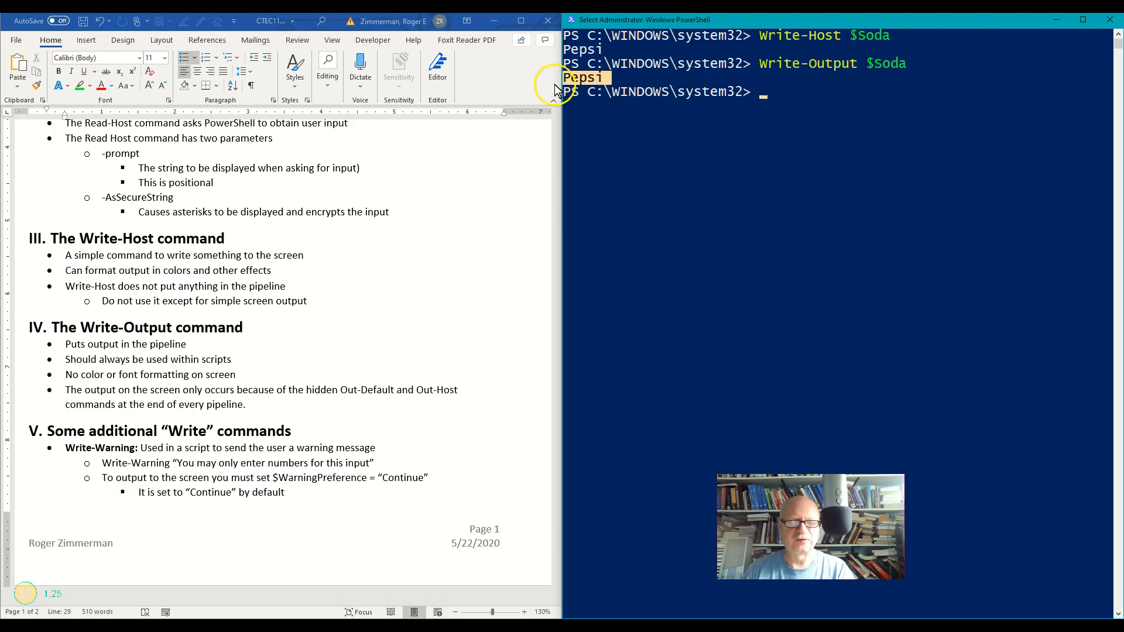
{"action": "mouse_move", "coordinate": [796, 76]}
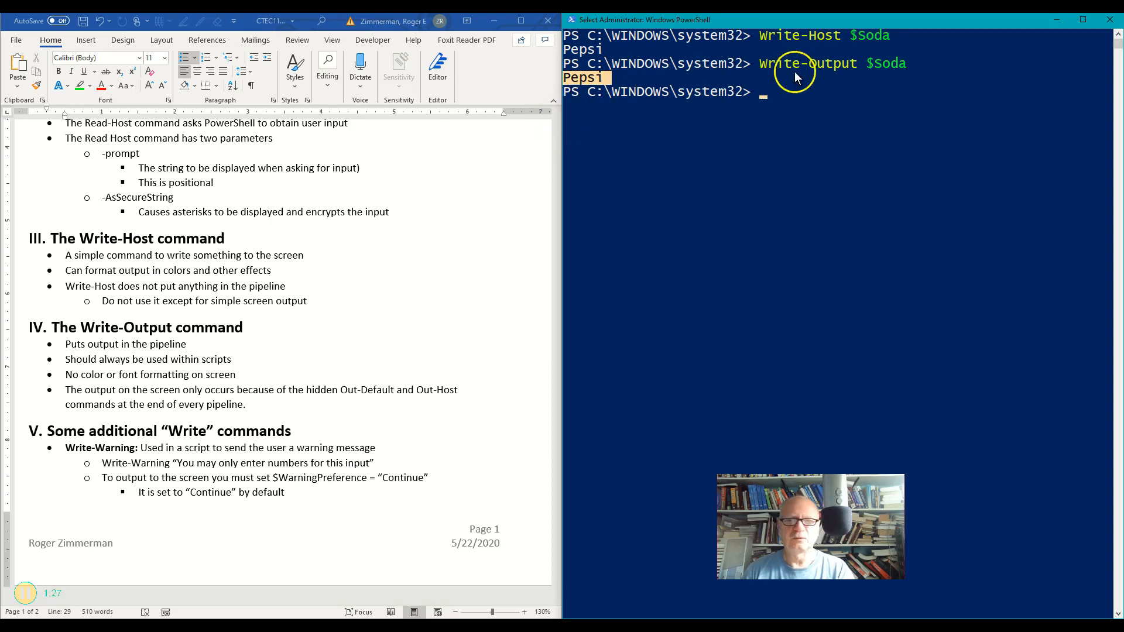
{"action": "mouse_move", "coordinate": [822, 81]}
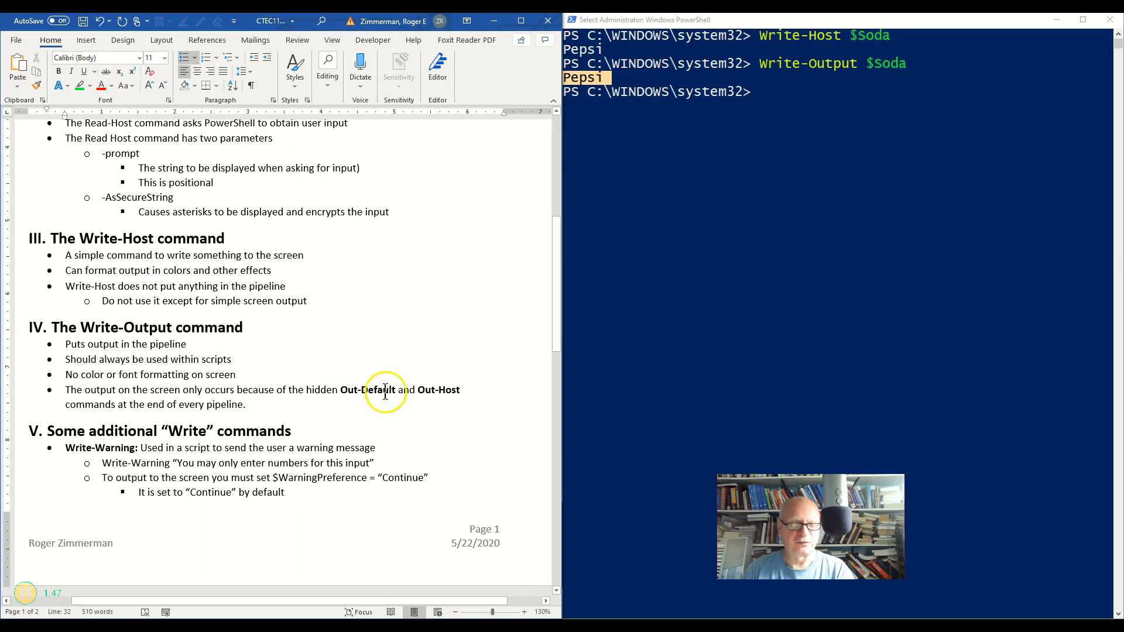
{"action": "mouse_move", "coordinate": [425, 390]}
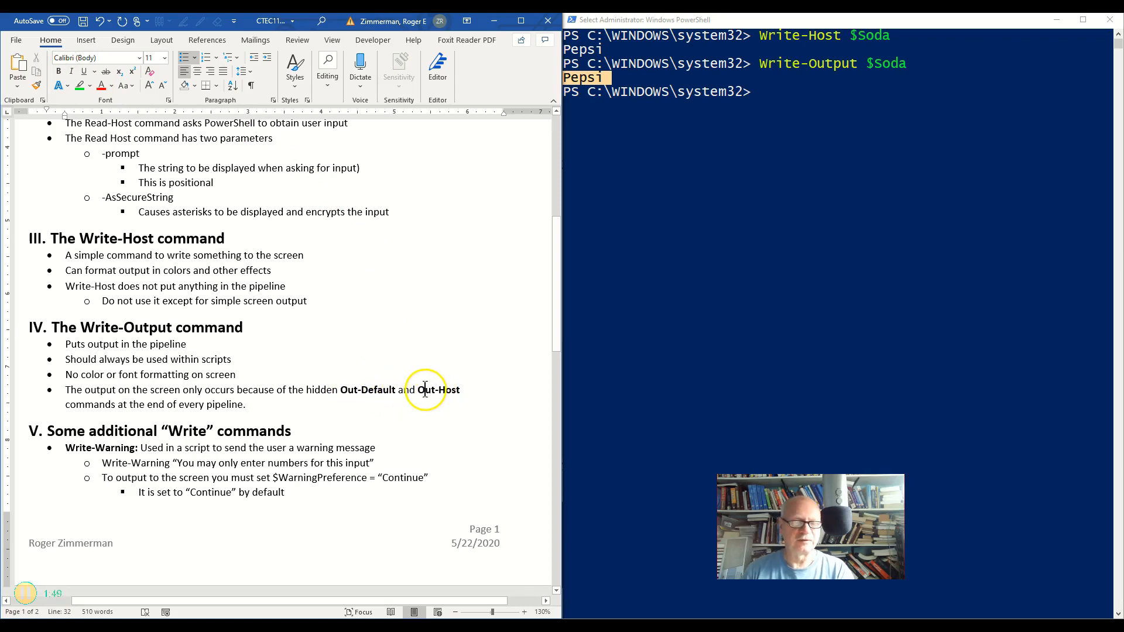
{"action": "mouse_move", "coordinate": [524, 344]}
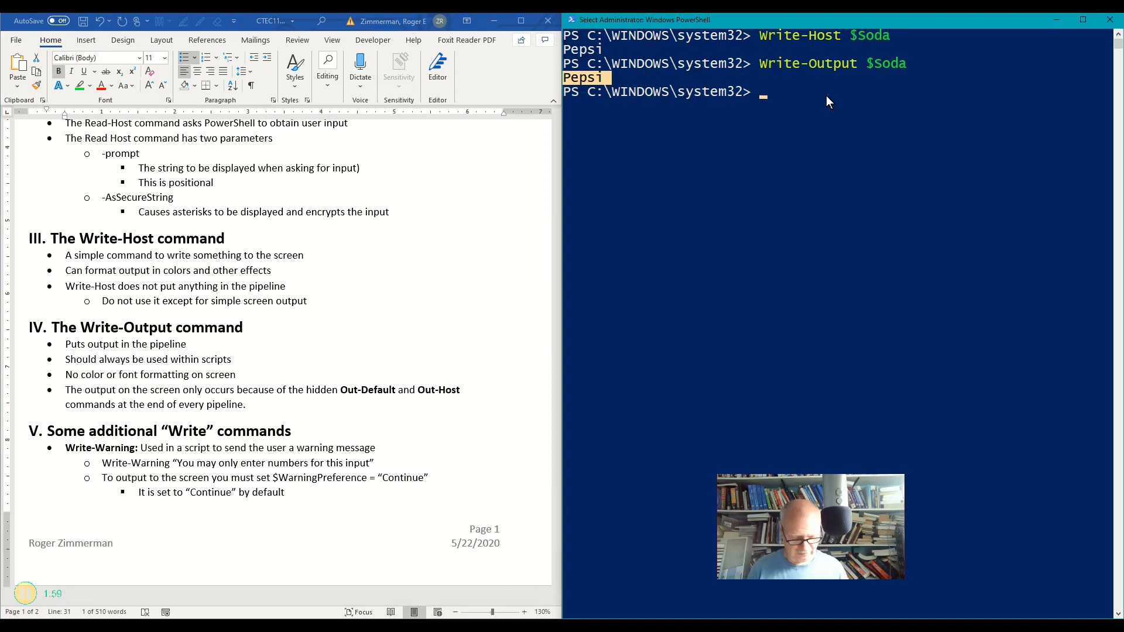
Run Write-output $Soda | Out-Default | Out-Host, which still prints Pepsi, and select the result.
{"action": "type", "text": "Write-"}
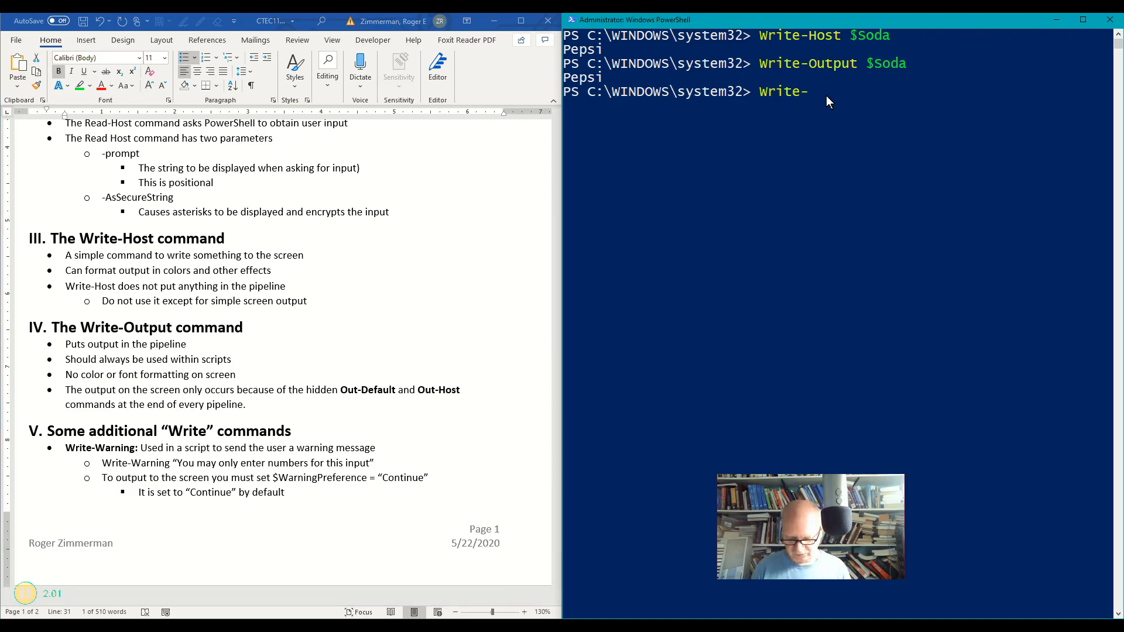
{"action": "type", "text": "output"}
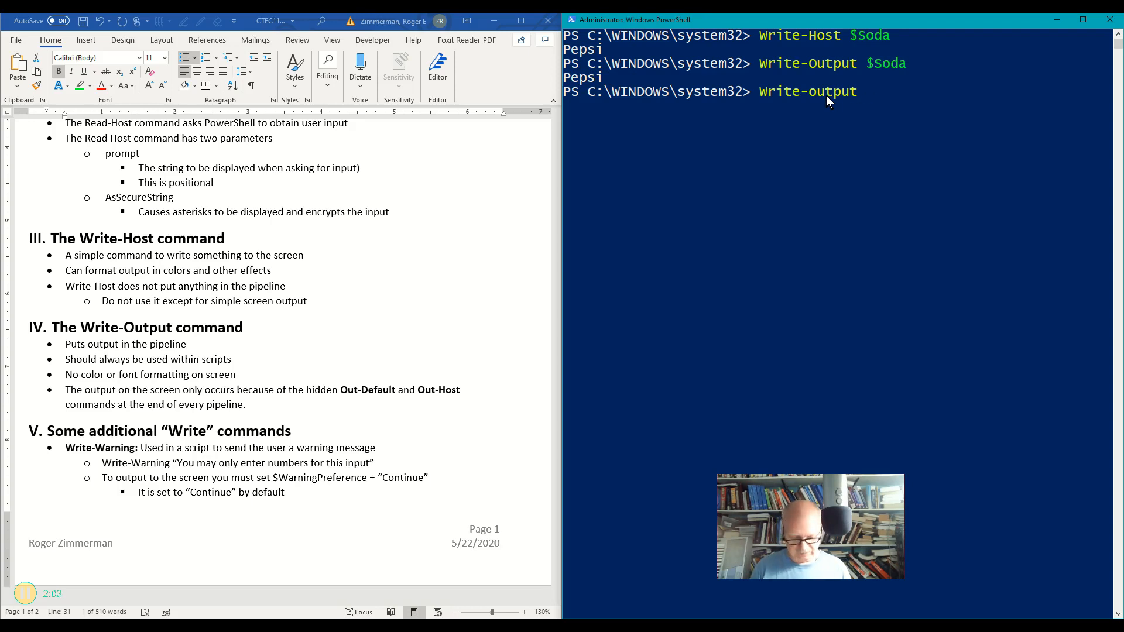
{"action": "type", "text": "$Soda"}
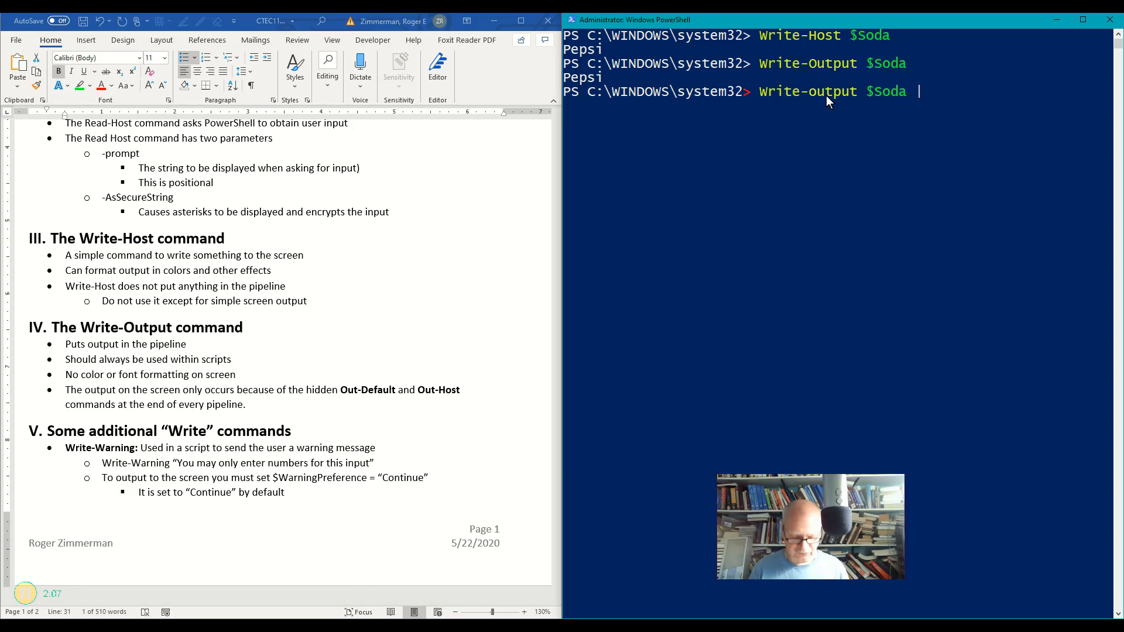
{"action": "type", "text": "| Out-Default |"}
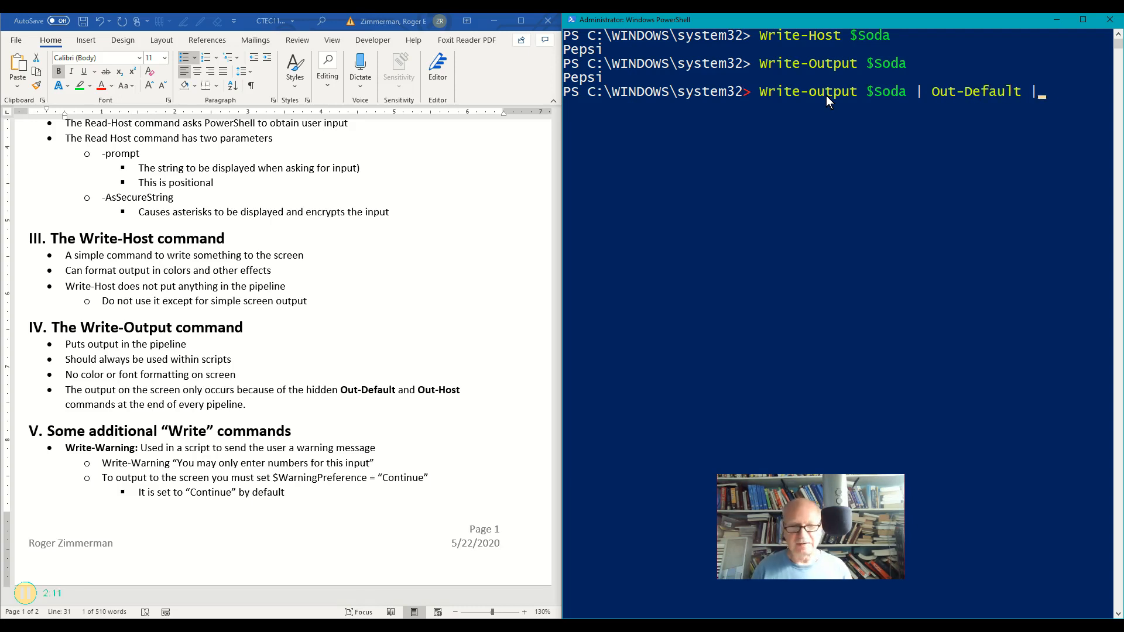
{"action": "type", "text": "Out-Host"}
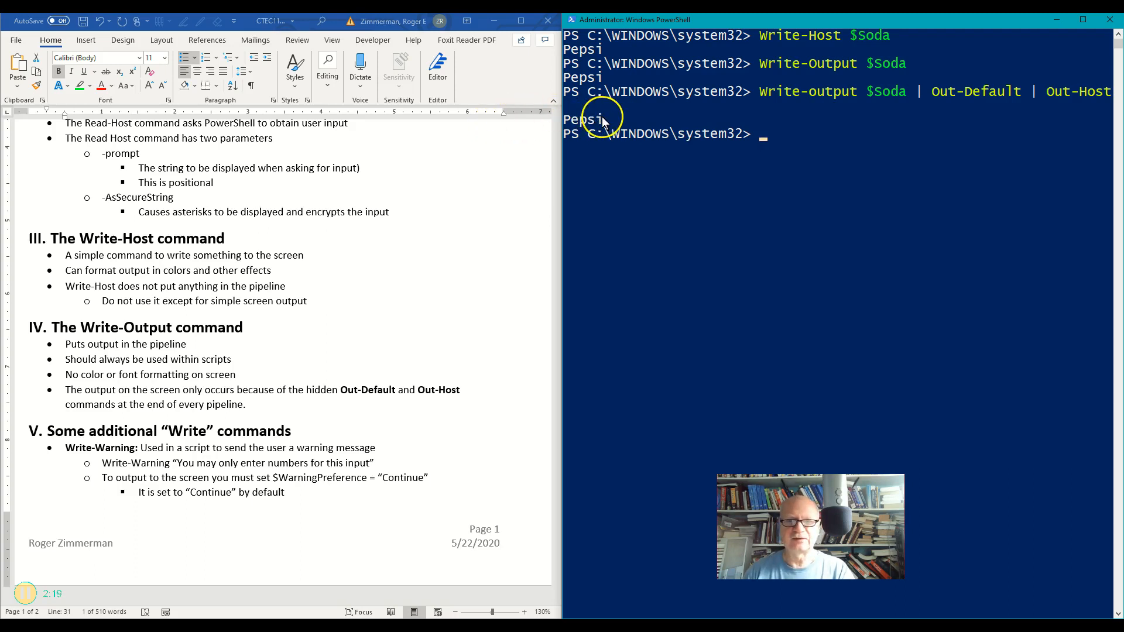
{"action": "double_click", "coordinate": [582, 120]}
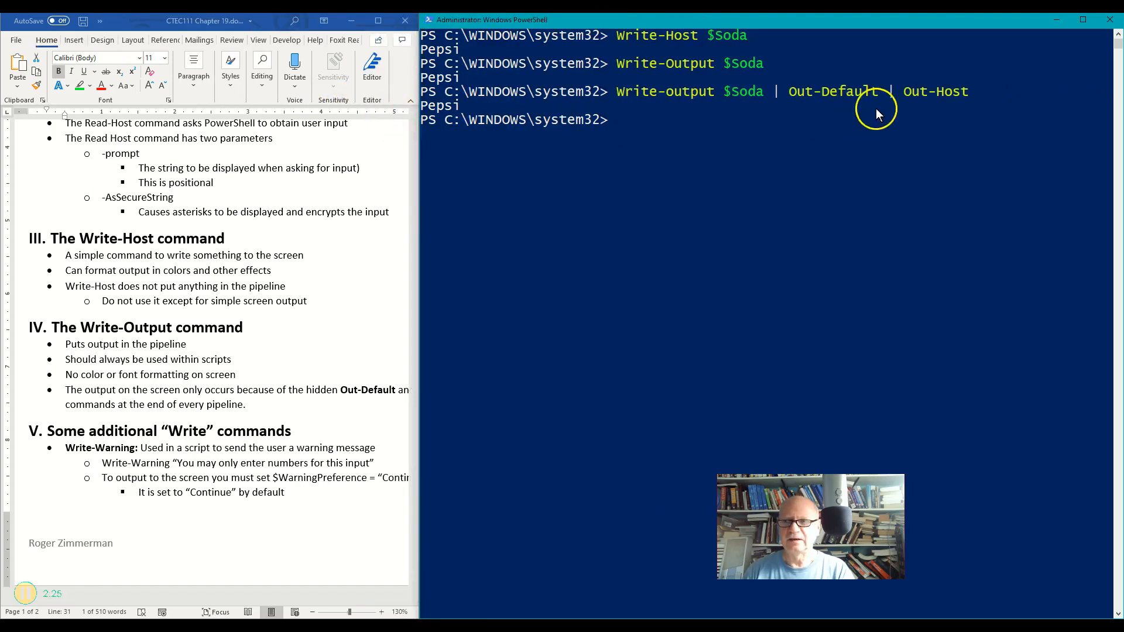
{"action": "mouse_move", "coordinate": [421, 110]}
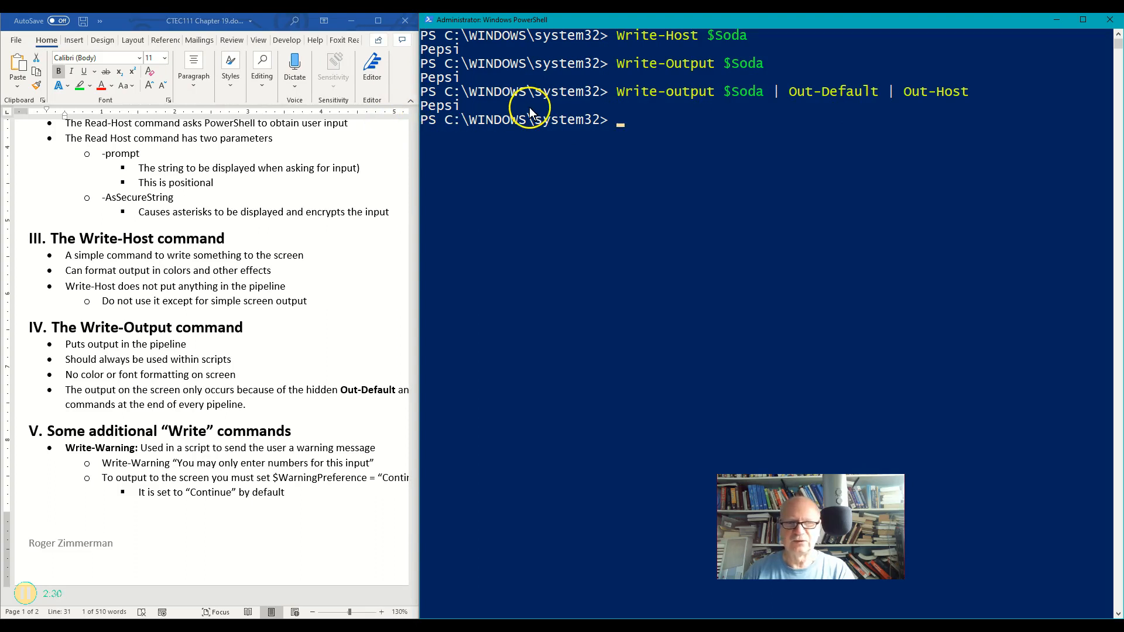
{"action": "mouse_move", "coordinate": [391, 316]}
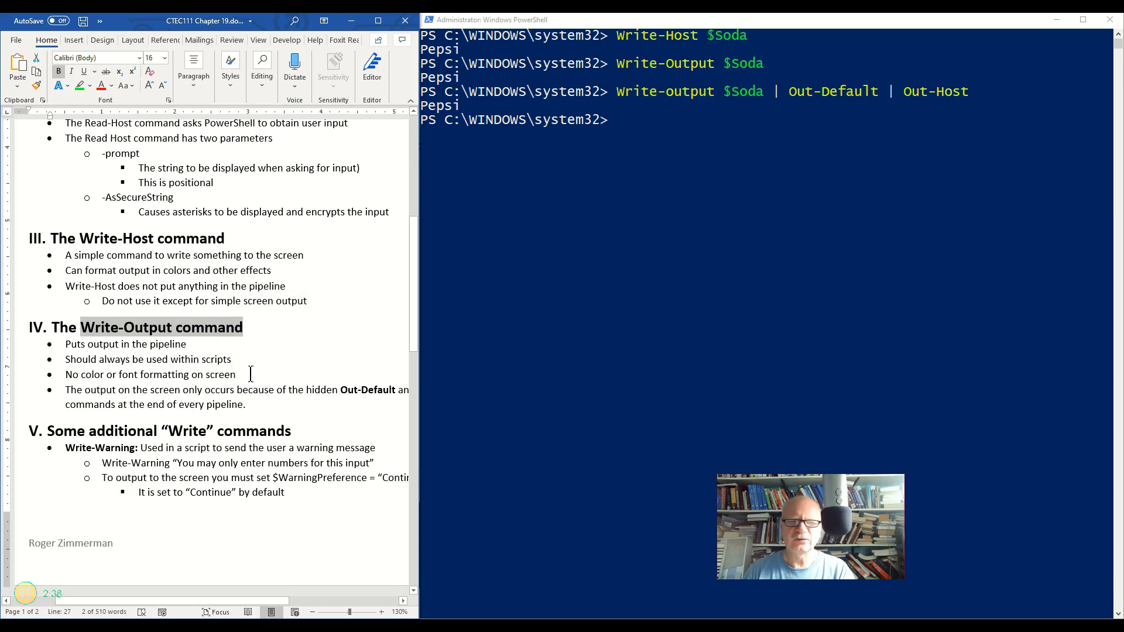
{"action": "mouse_move", "coordinate": [143, 377]}
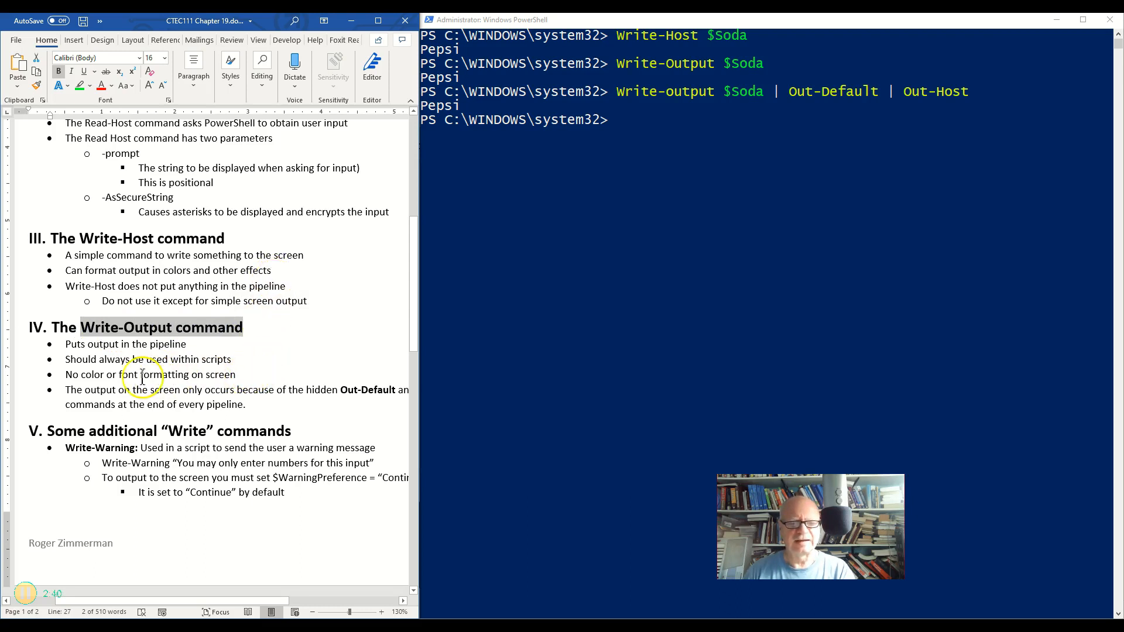
Select the note about formatting output in colors.
{"action": "left_click_drag", "start_coordinate": [81, 374], "coordinate": [235, 374]}
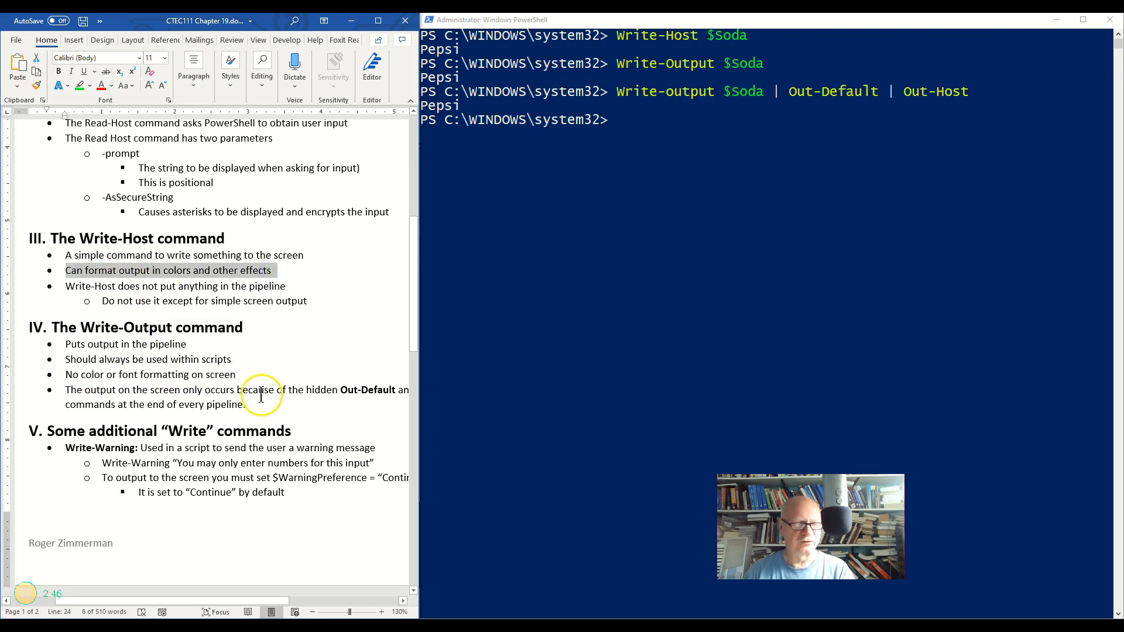
{"action": "mouse_move", "coordinate": [197, 354]}
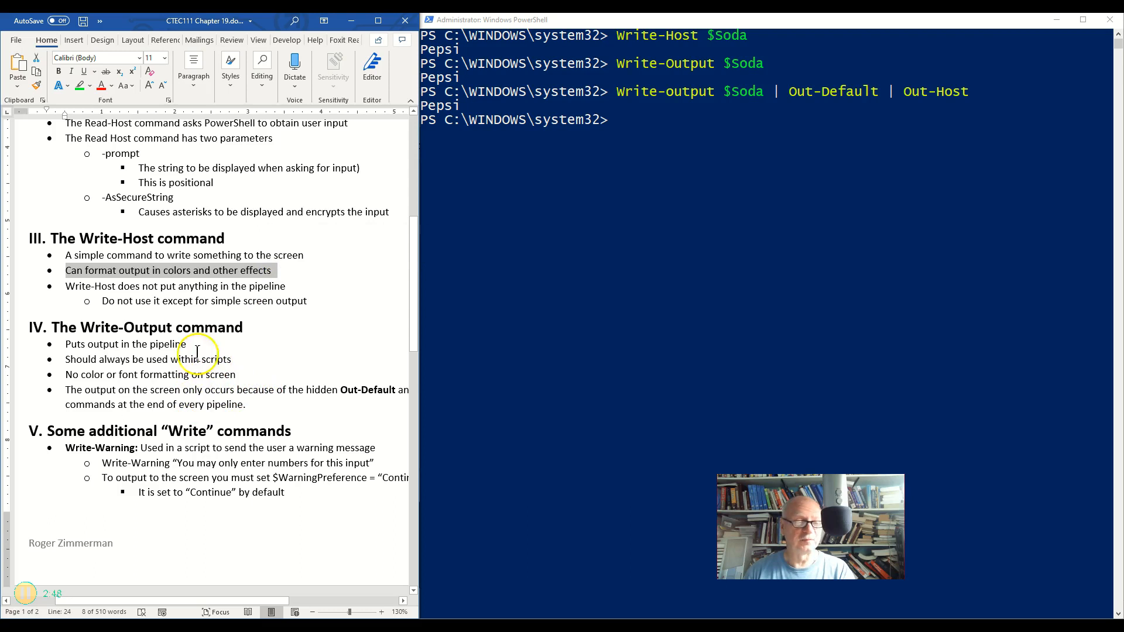